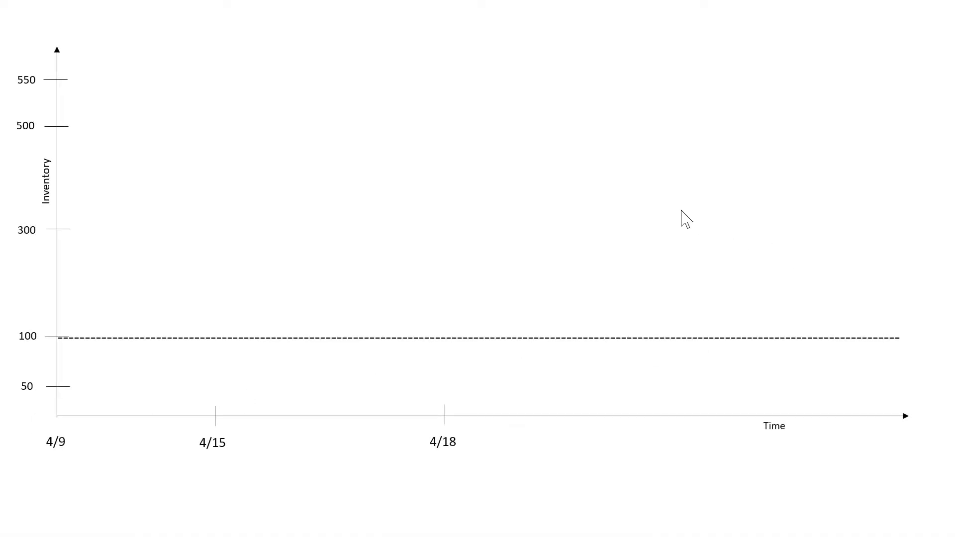
pyautogui.moveTo(250, 172)
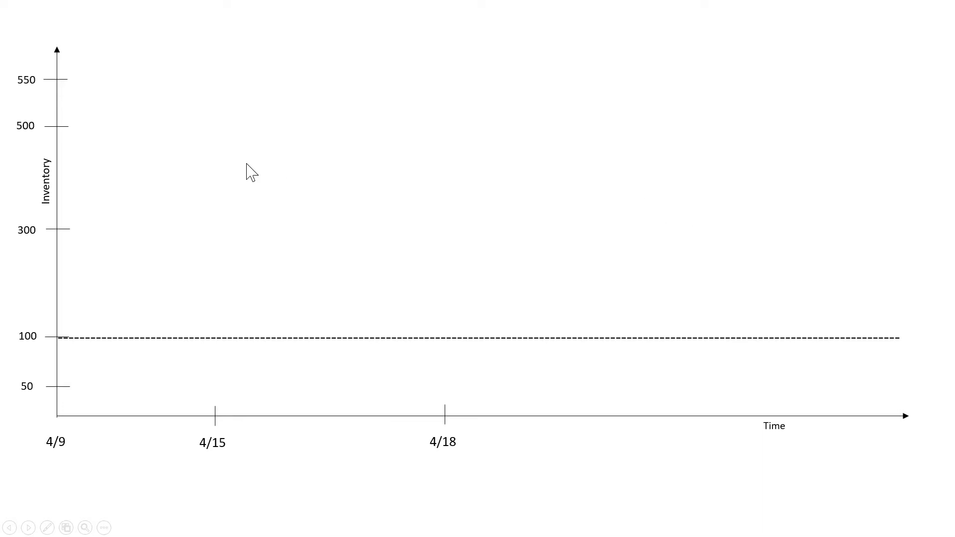
pyautogui.moveTo(63, 358)
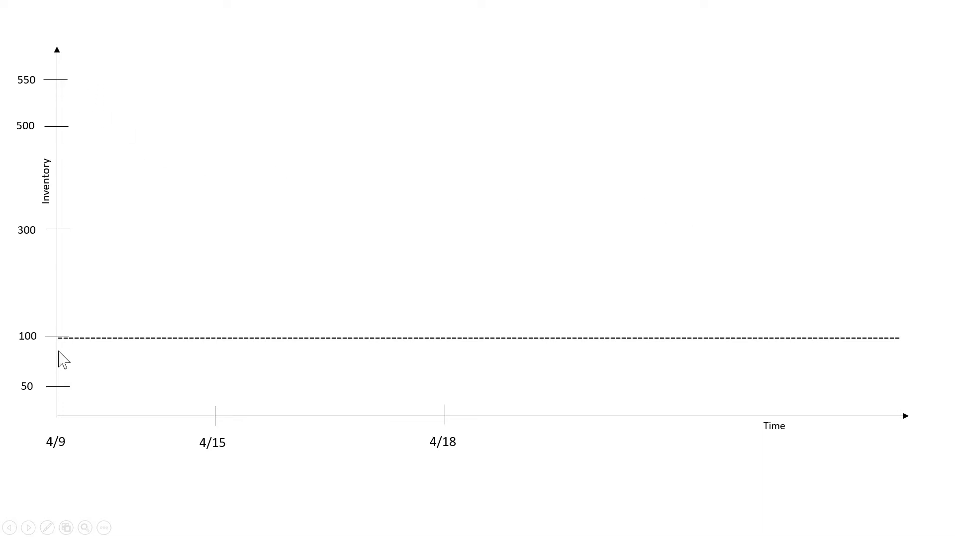
pyautogui.moveTo(646, 523)
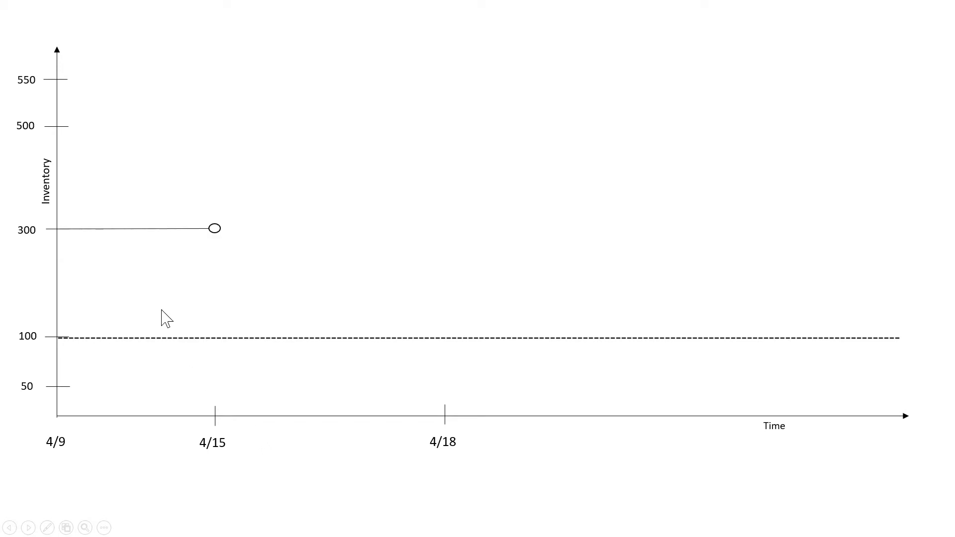
pyautogui.moveTo(204, 231)
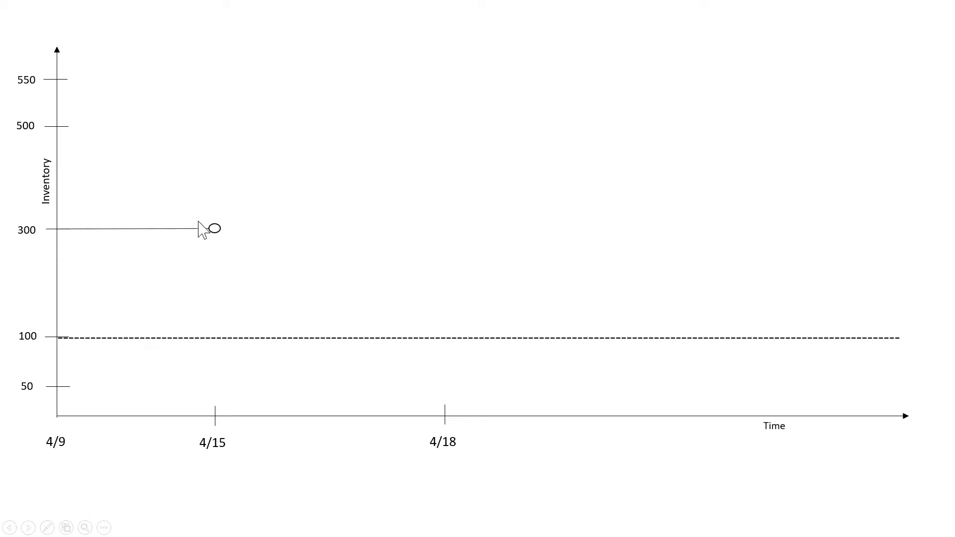
pyautogui.moveTo(140, 347)
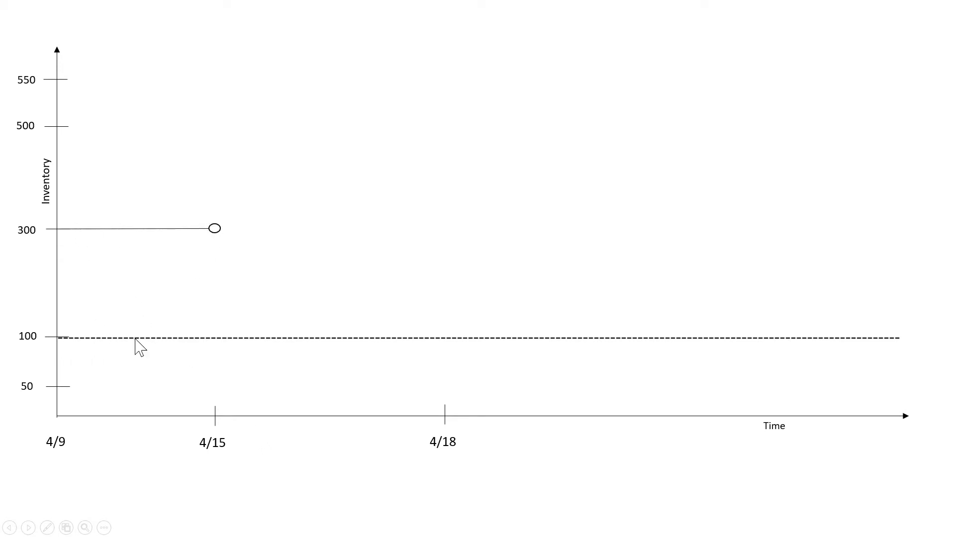
pyautogui.moveTo(73, 347)
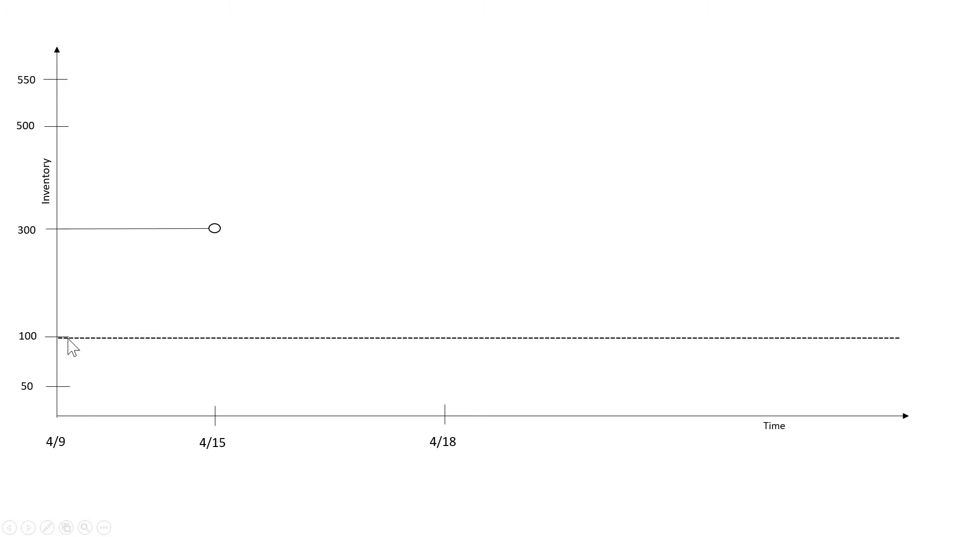
pyautogui.moveTo(319, 346)
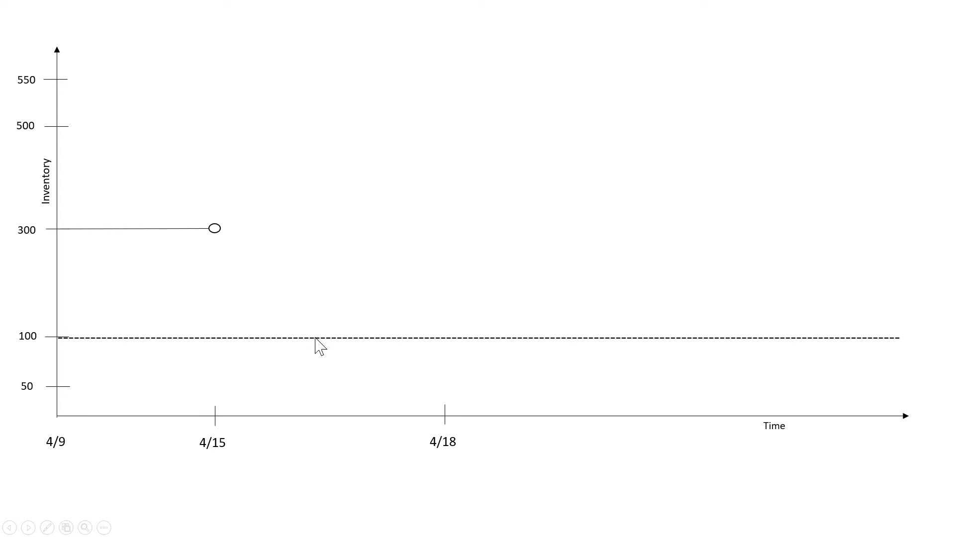
pyautogui.moveTo(198, 360)
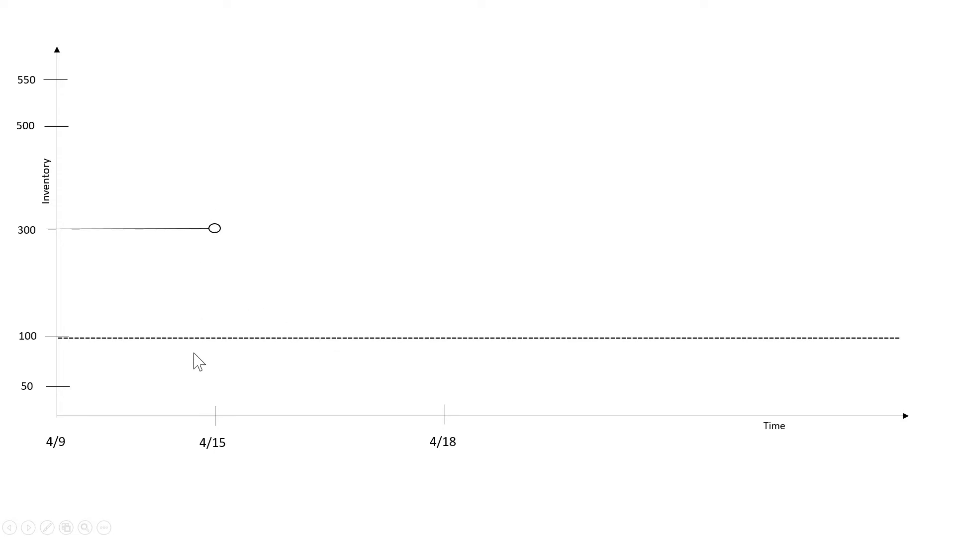
pyautogui.moveTo(258, 347)
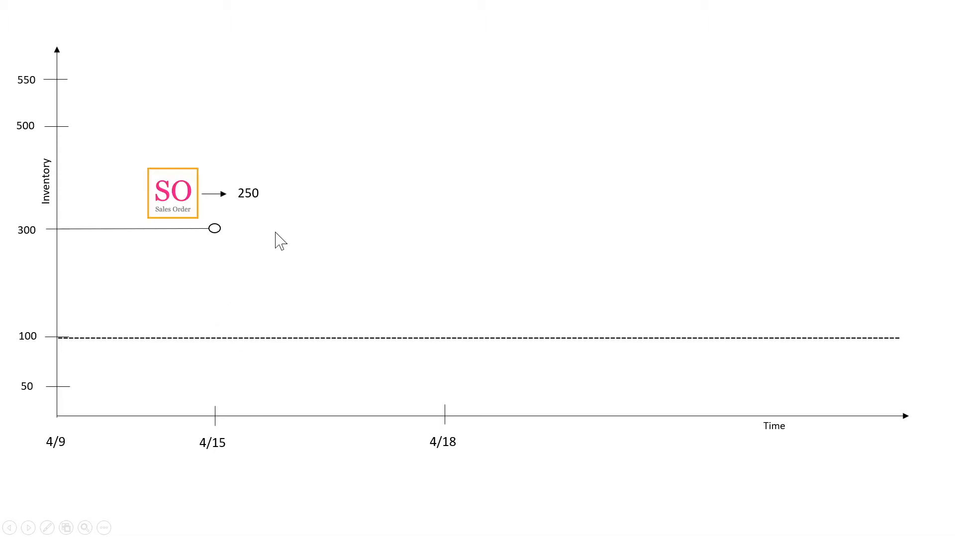
pyautogui.moveTo(377, 262)
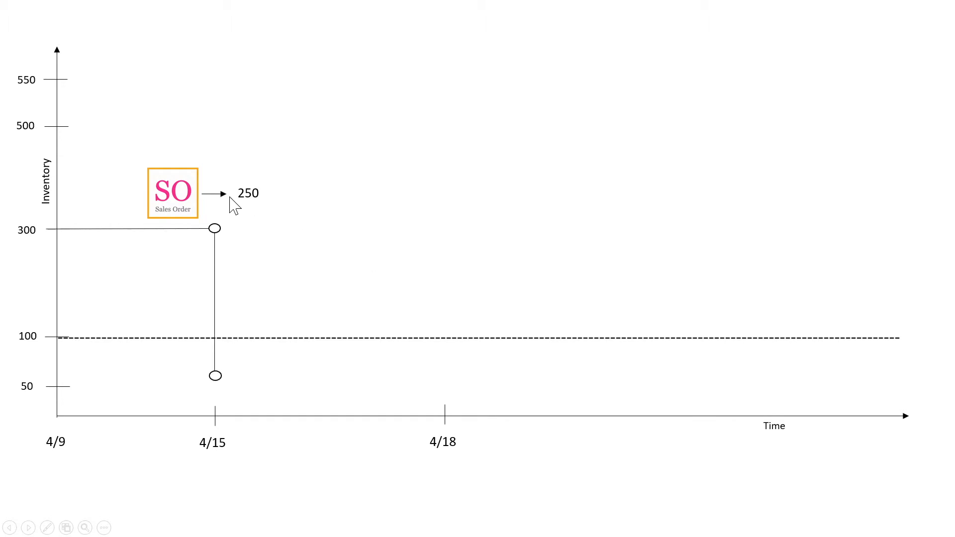
pyautogui.moveTo(51, 398)
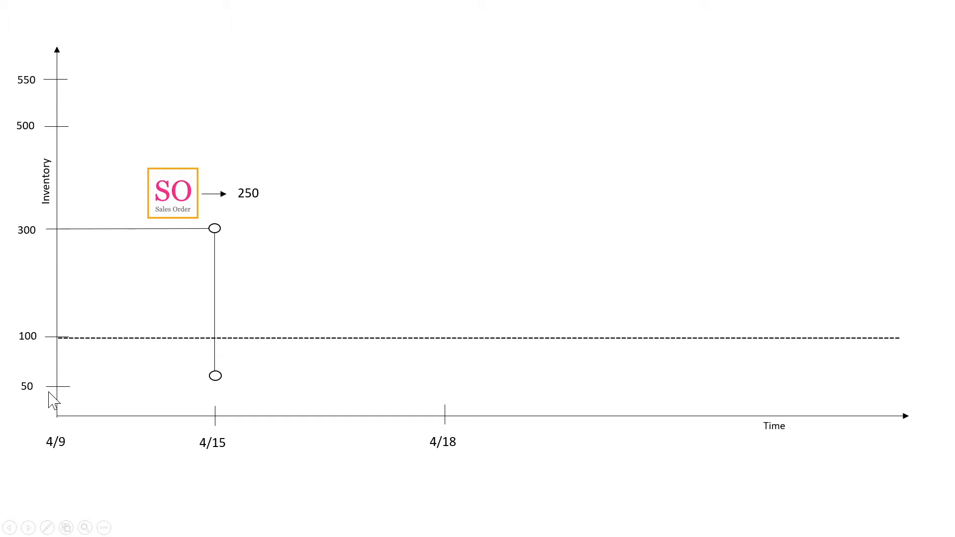
pyautogui.moveTo(228, 363)
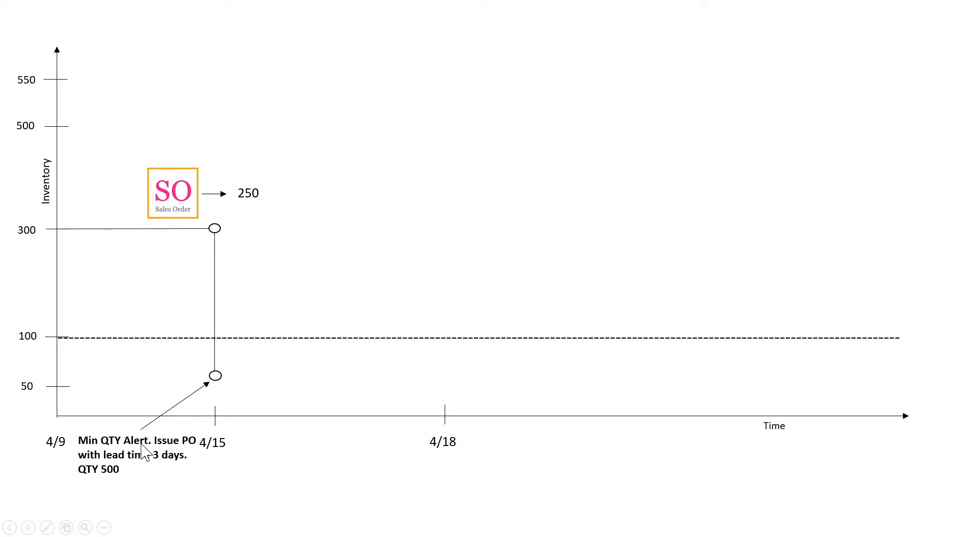
pyautogui.moveTo(195, 448)
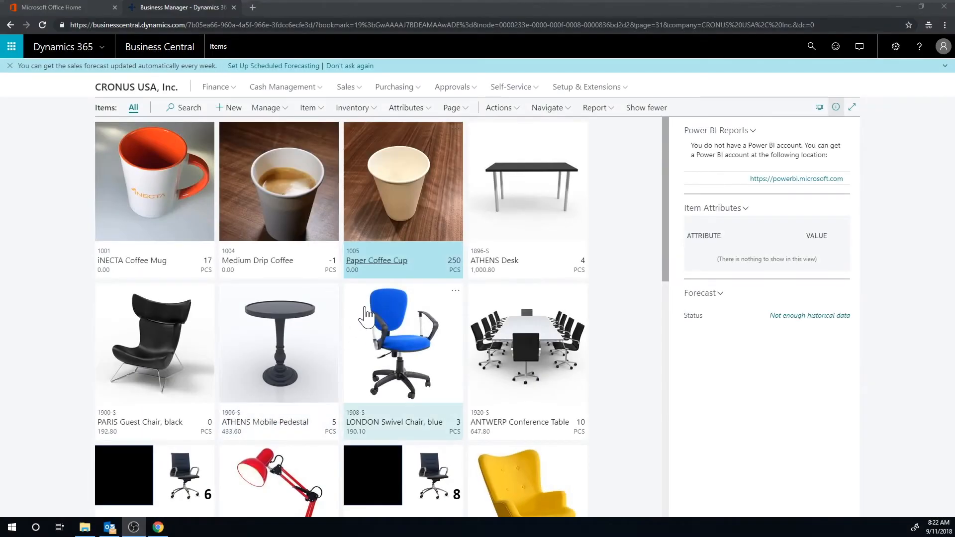
pyautogui.moveTo(455, 233)
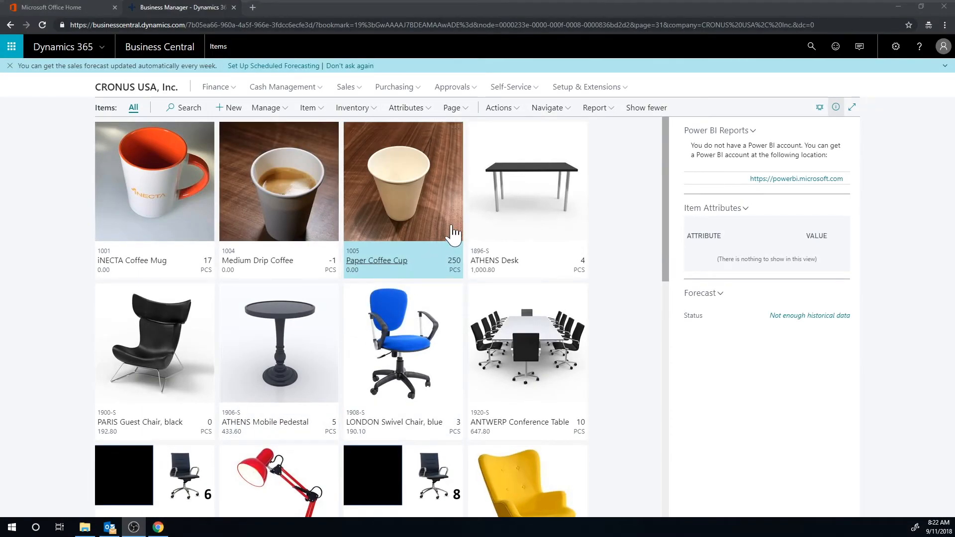
pyautogui.moveTo(456, 275)
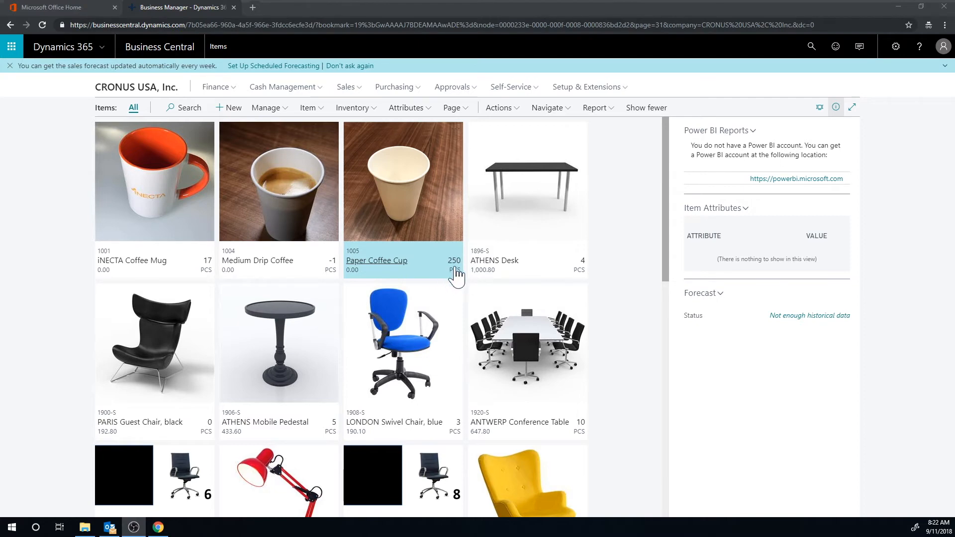
pyautogui.moveTo(453, 284)
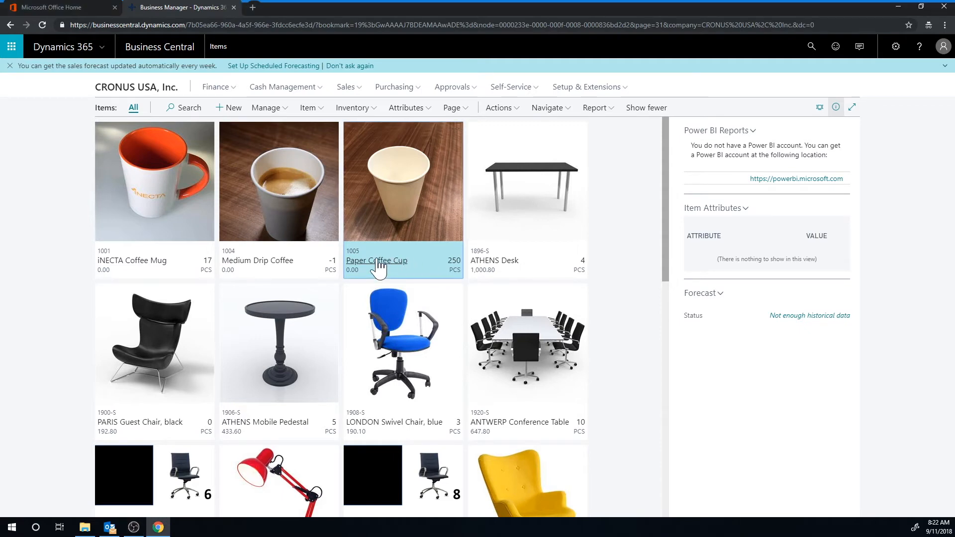
# Bring up item 1005 Paper Coffee Cup's card and scroll to its blank Planning settings.
pyautogui.click(376, 260)
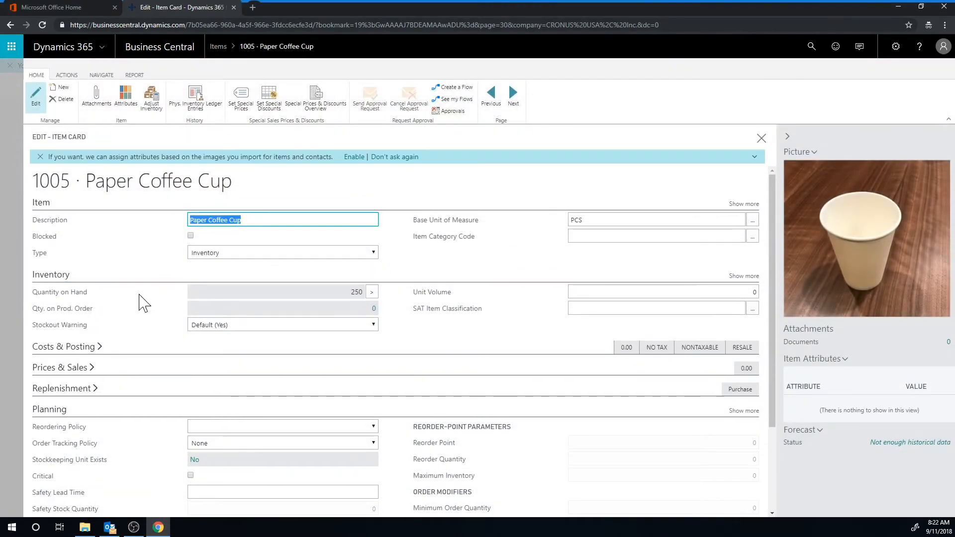
pyautogui.scroll(-3)
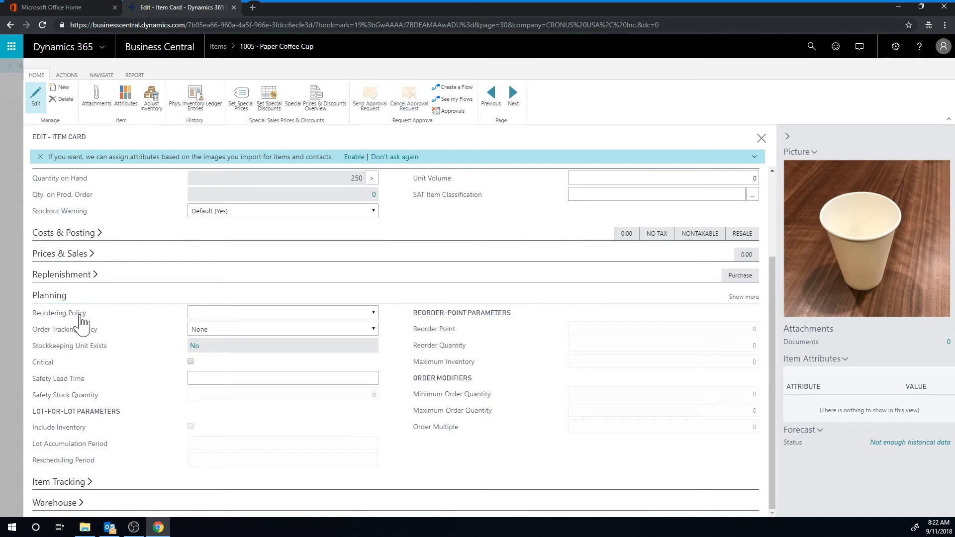
pyautogui.moveTo(143, 383)
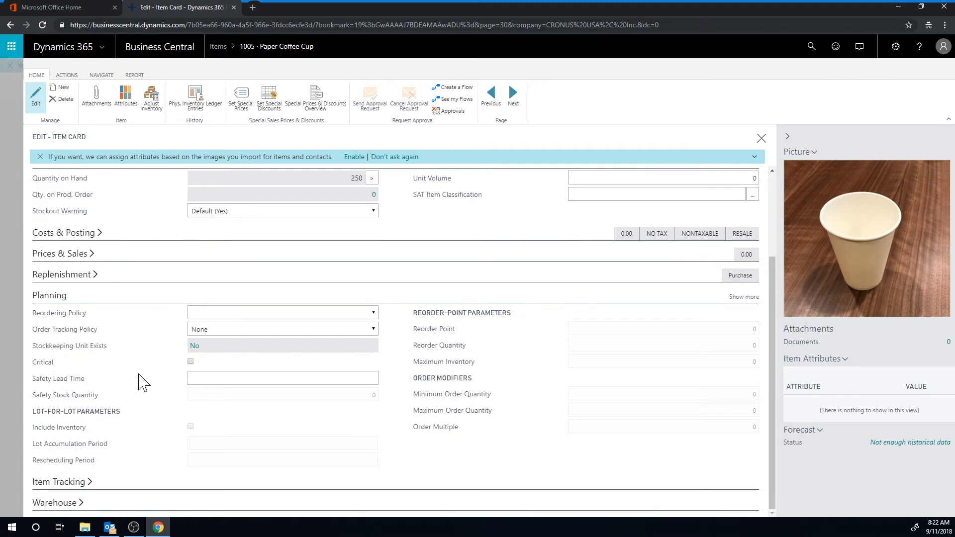
pyautogui.moveTo(403, 390)
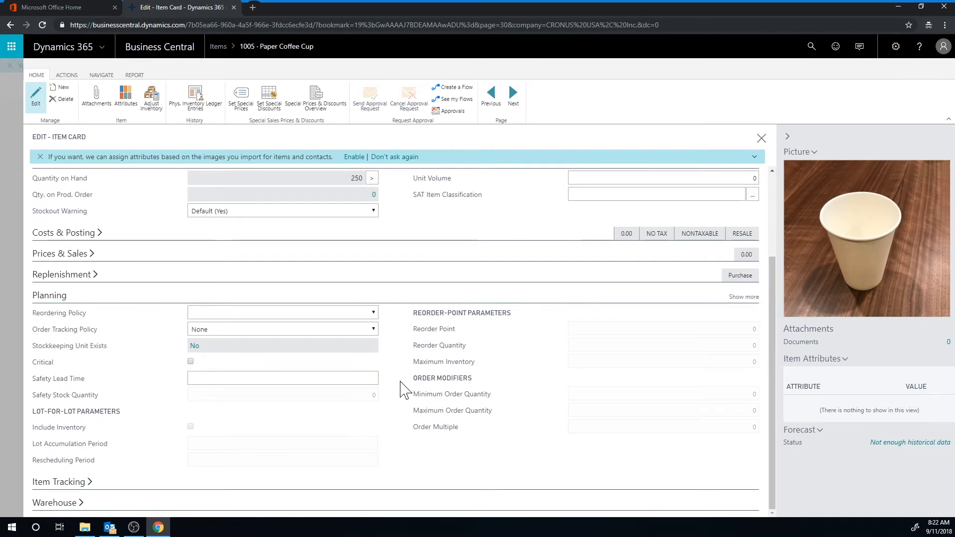
pyautogui.moveTo(443, 361)
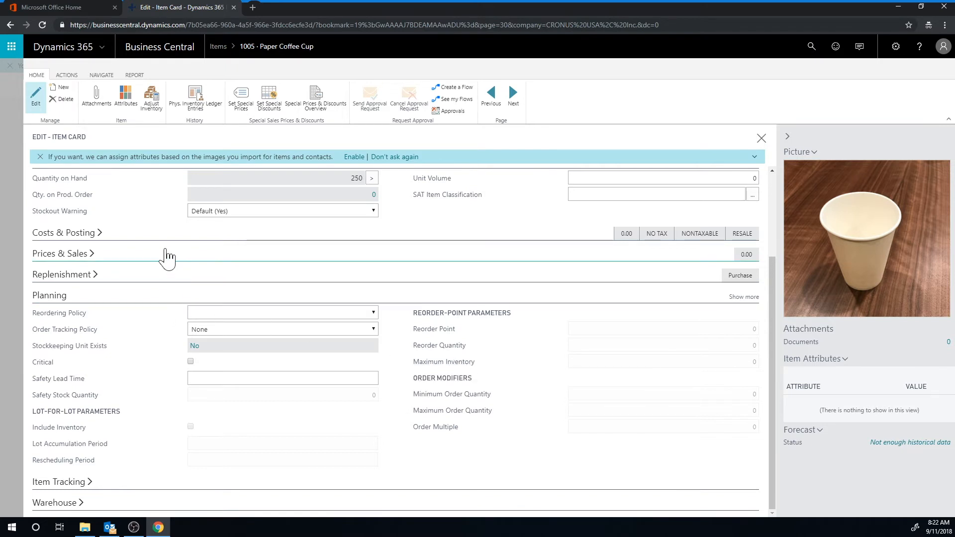
pyautogui.moveTo(79, 328)
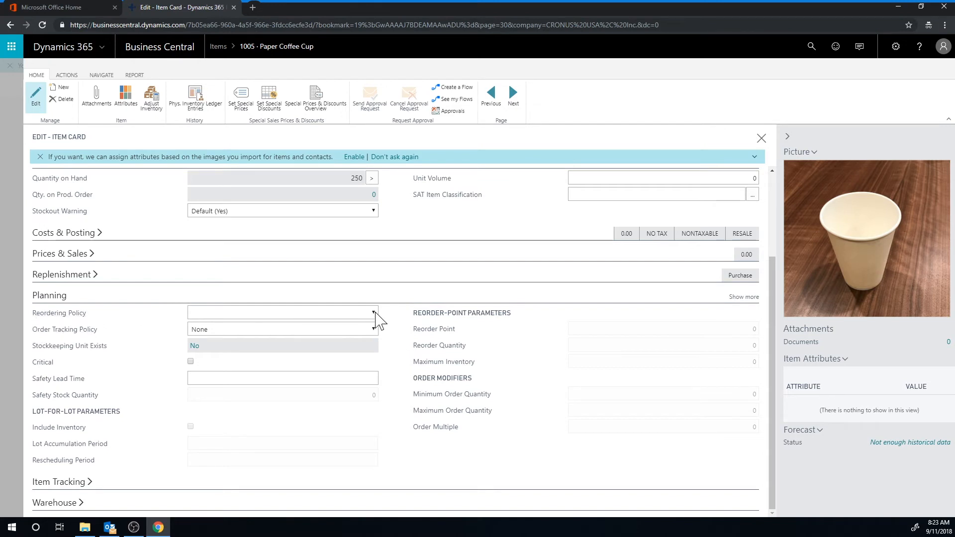
# Give Paper Coffee Cup a Fixed Reorder Qty. policy, reorder point 100, reorder quantity 500.
pyautogui.click(372, 313)
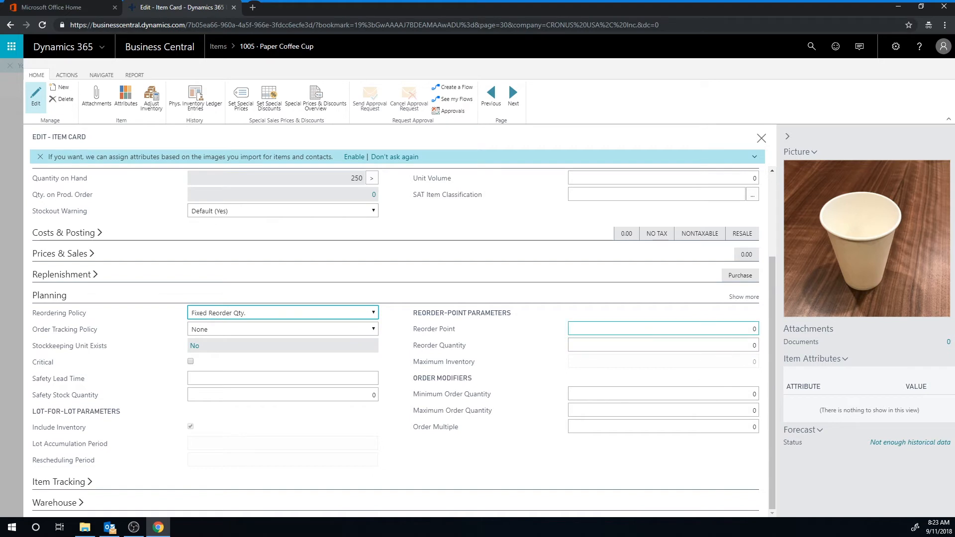
pyautogui.write('100')
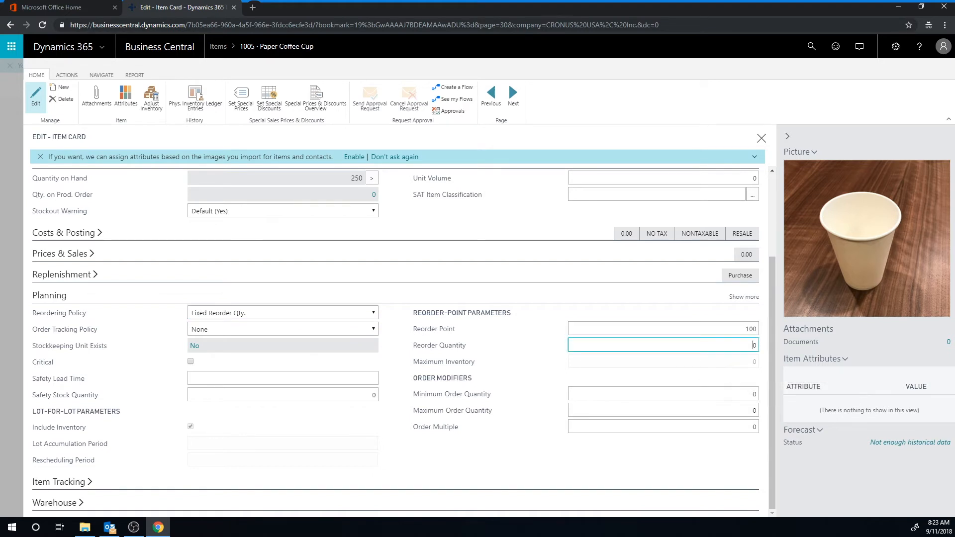
pyautogui.write('500')
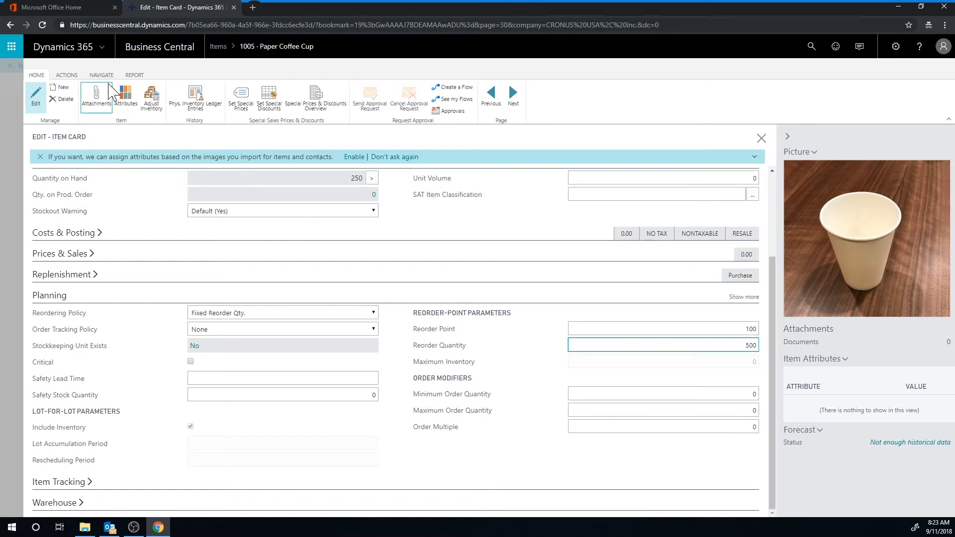
pyautogui.click(101, 75)
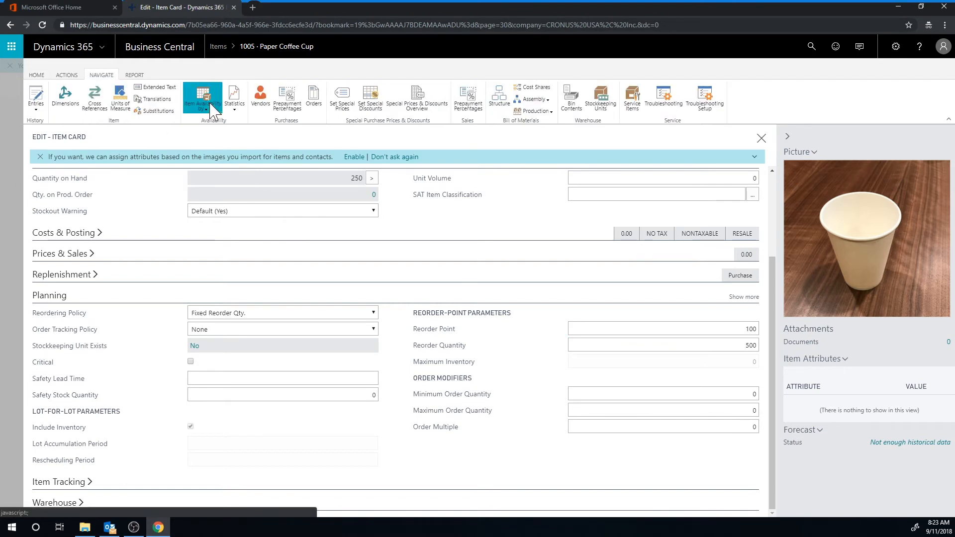
pyautogui.click(203, 97)
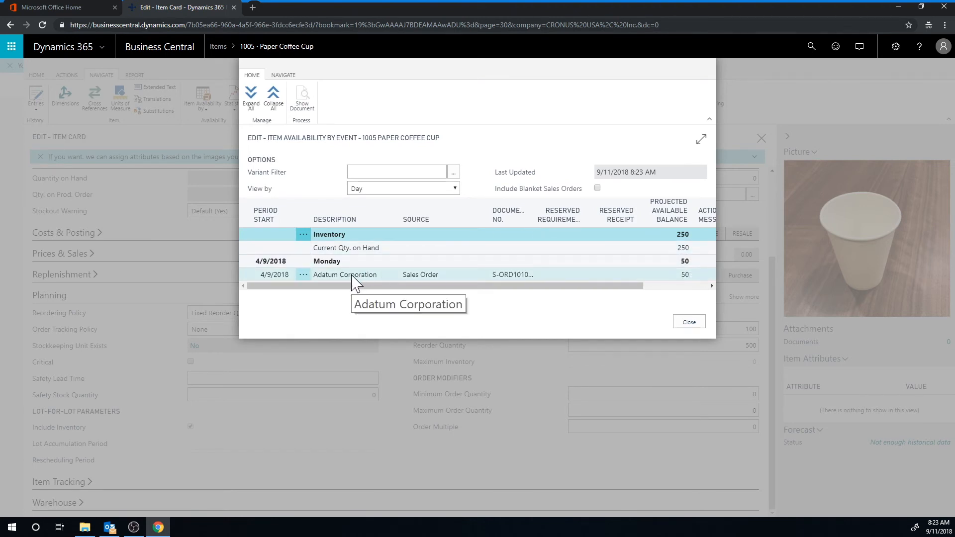
pyautogui.moveTo(691, 283)
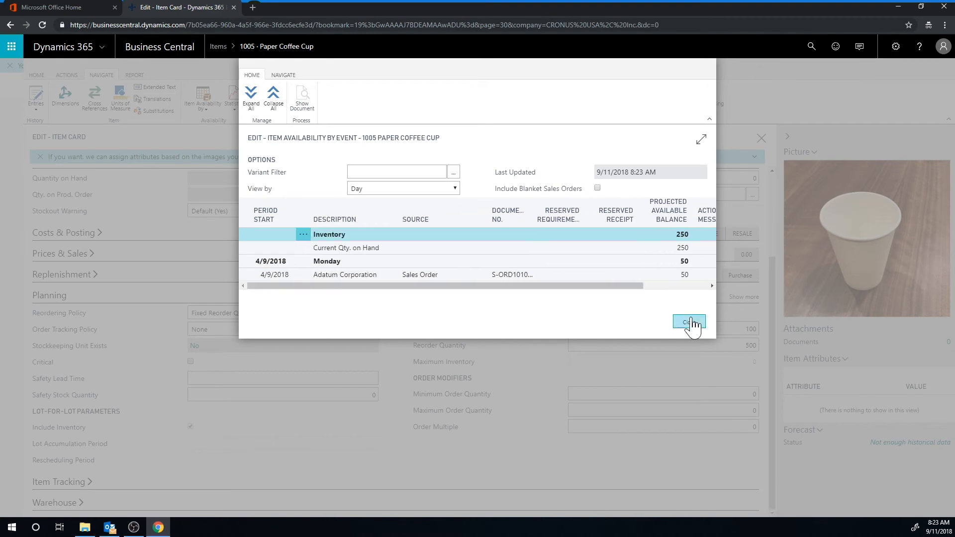
pyautogui.click(688, 322)
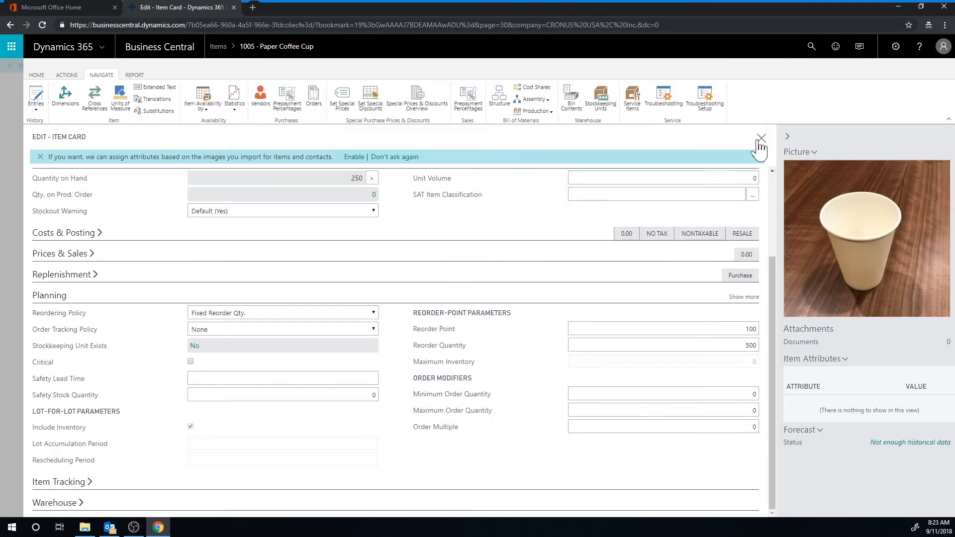
# Leave the item card and start Calculate Plan in the requisition worksheet for item 1005.
pyautogui.click(761, 138)
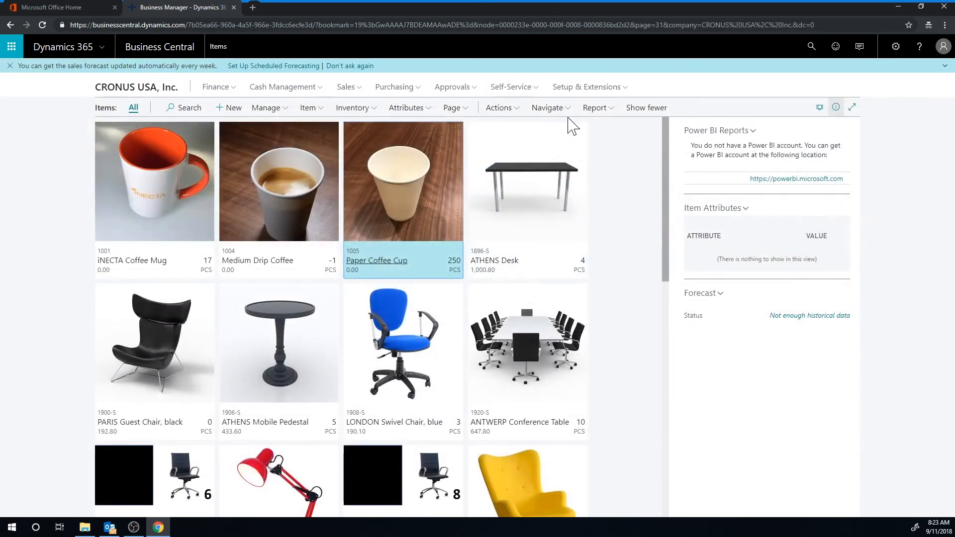
pyautogui.click(500, 108)
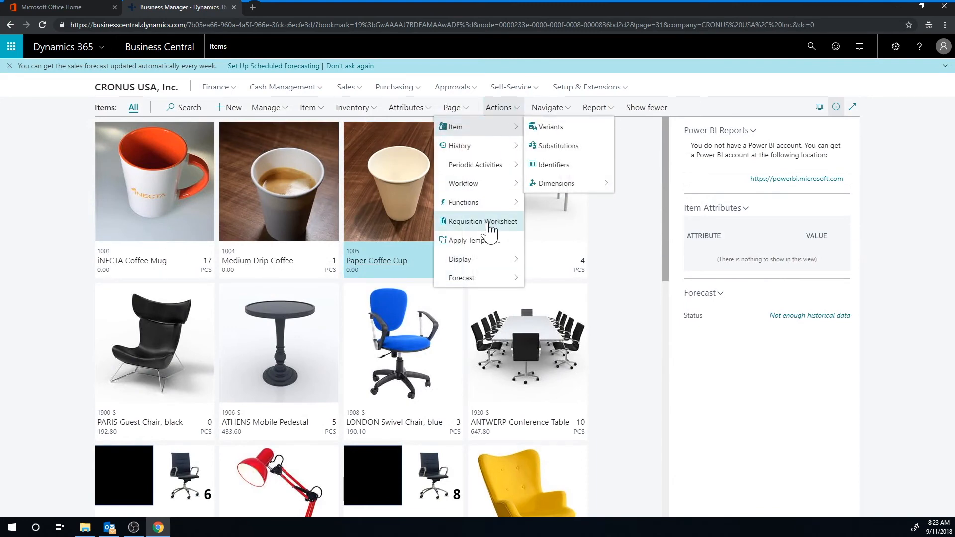
pyautogui.click(479, 221)
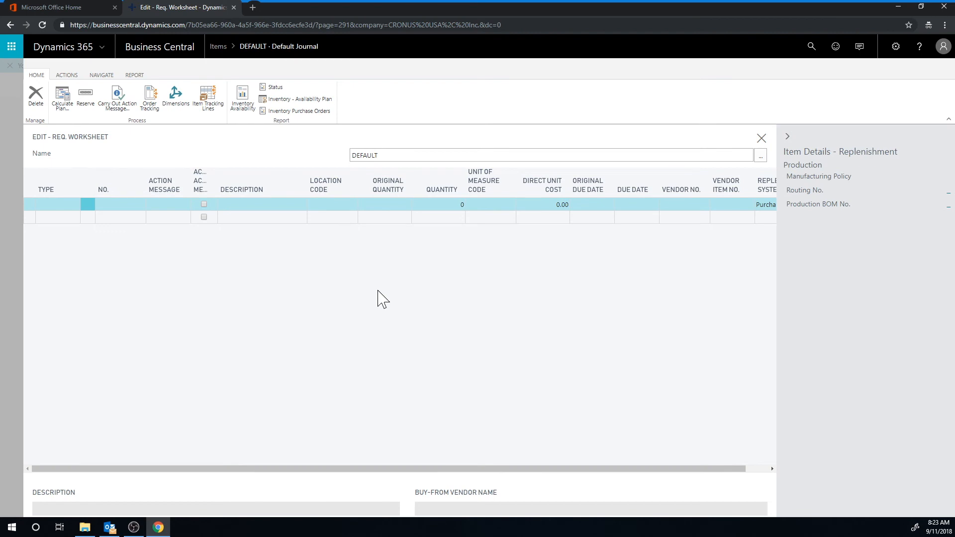
pyautogui.moveTo(363, 301)
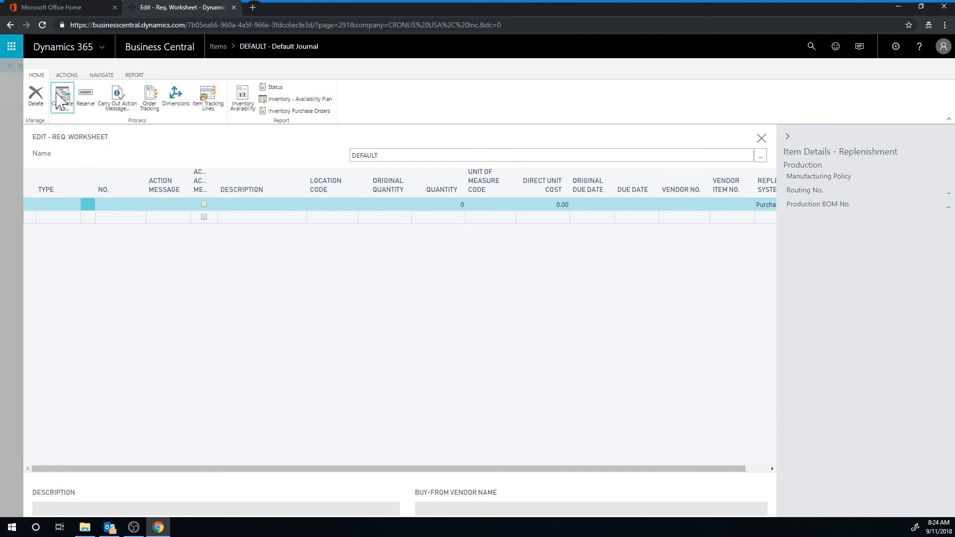
pyautogui.click(61, 97)
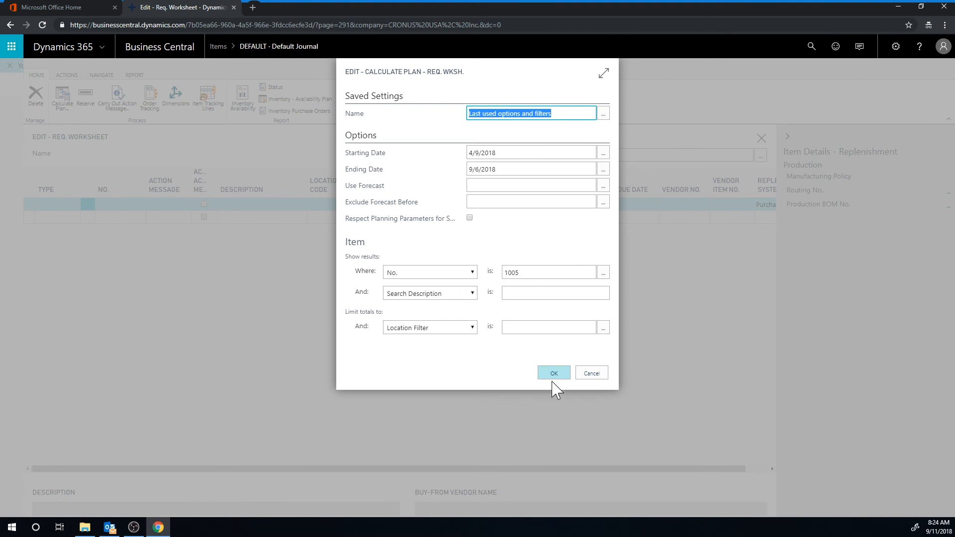
# Run the plan and review the proposed 500 PCS Paper Coffee Cup line due 4/10/2018.
pyautogui.click(553, 373)
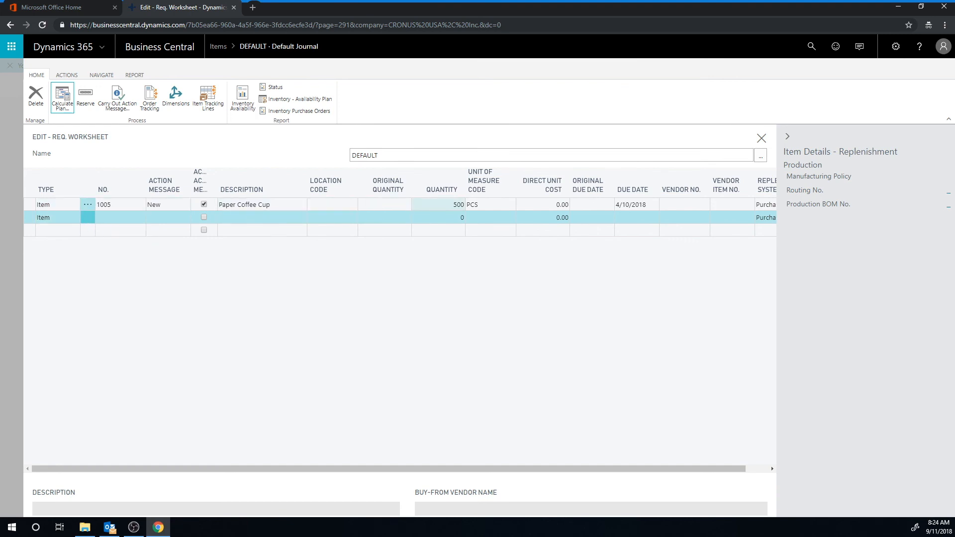
pyautogui.click(441, 204)
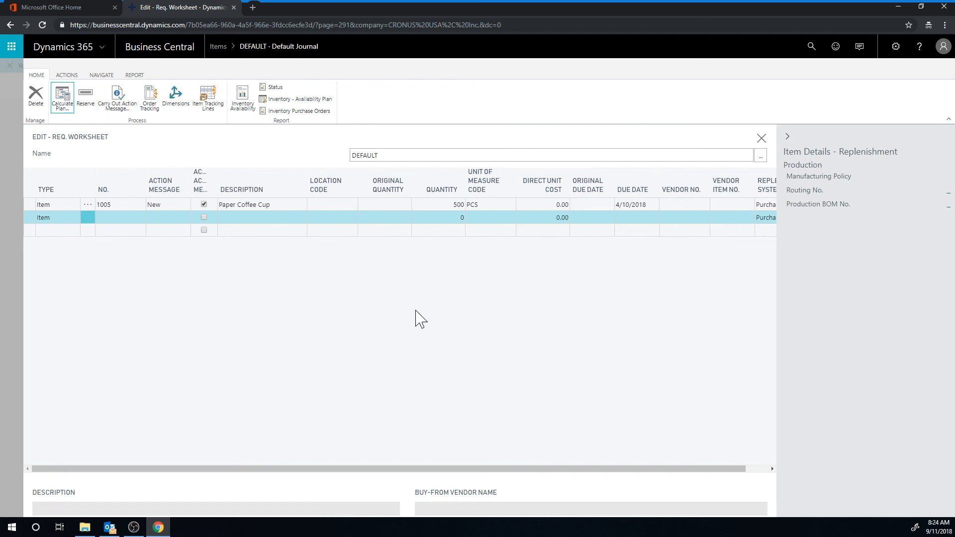
pyautogui.moveTo(438, 317)
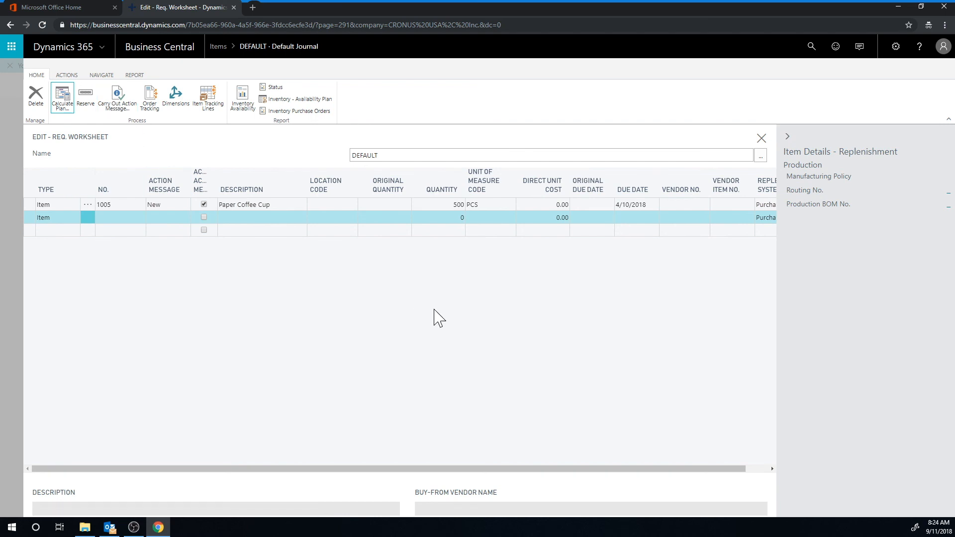
pyautogui.moveTo(437, 329)
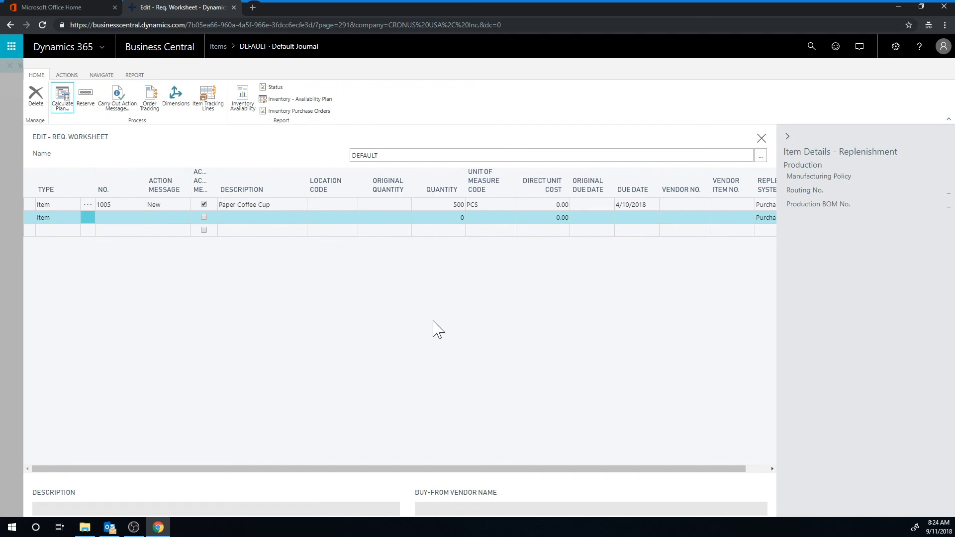
pyautogui.moveTo(418, 326)
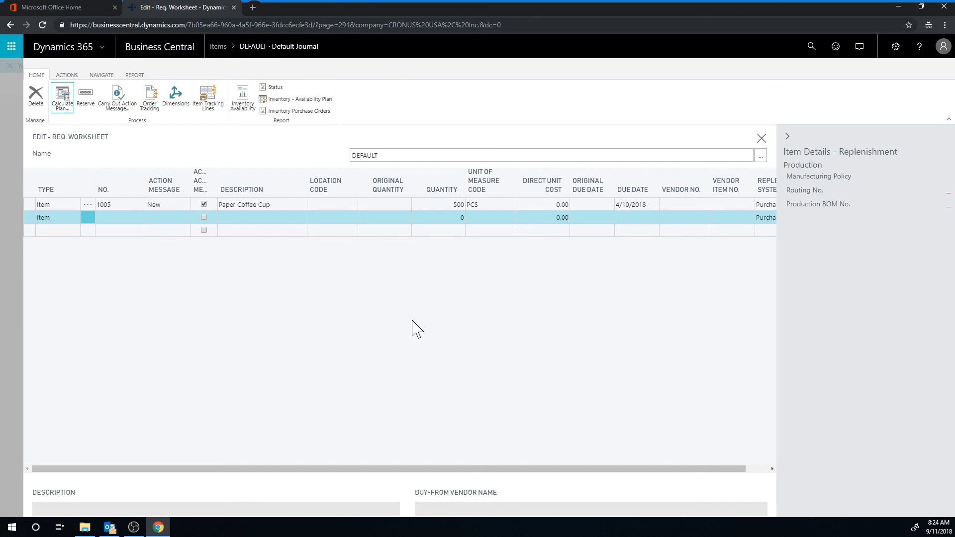
pyautogui.moveTo(372, 309)
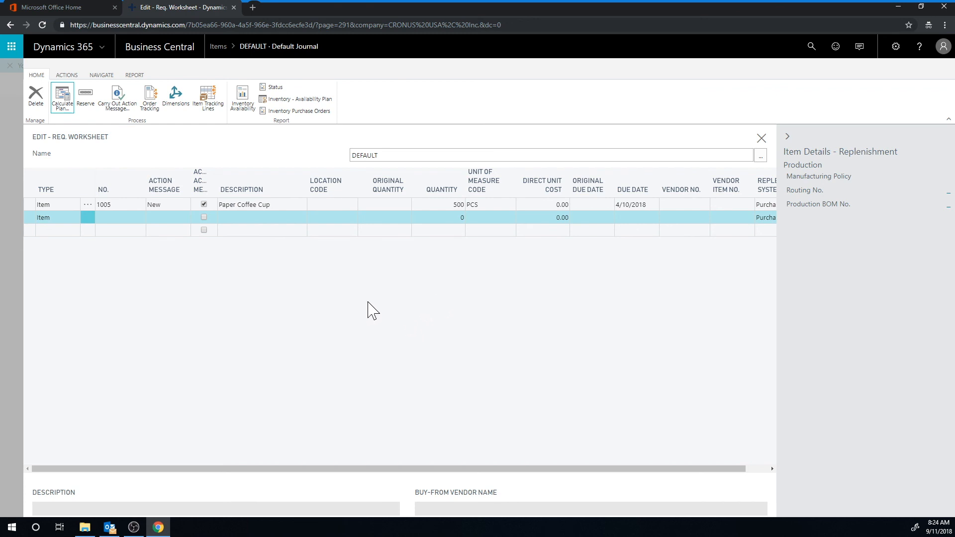
pyautogui.moveTo(412, 290)
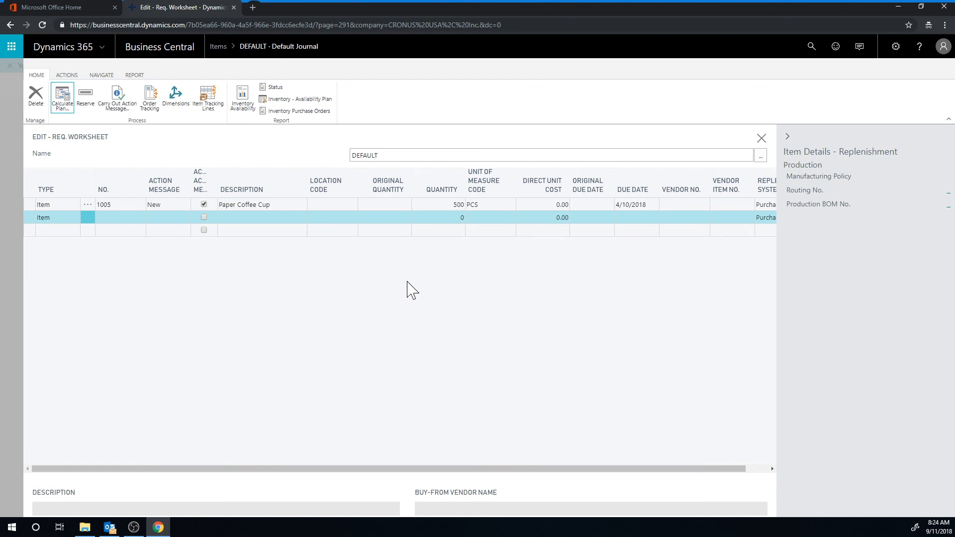
pyautogui.moveTo(295, 293)
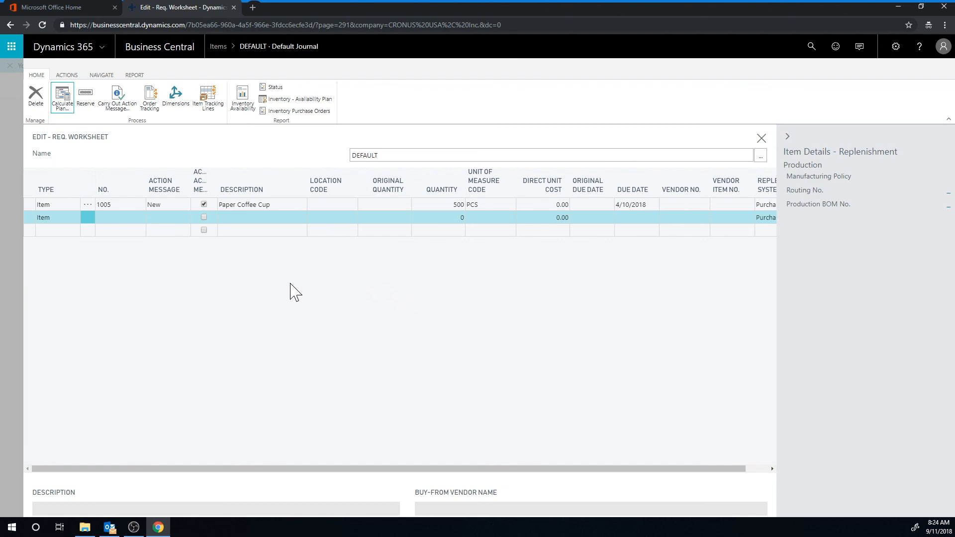